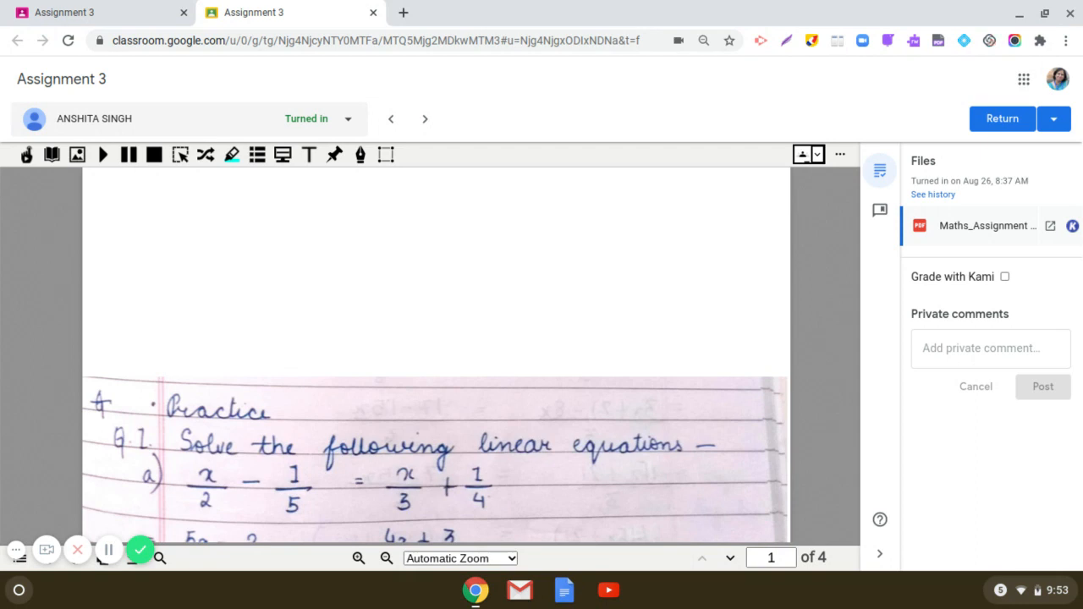
mouse_move(562, 262)
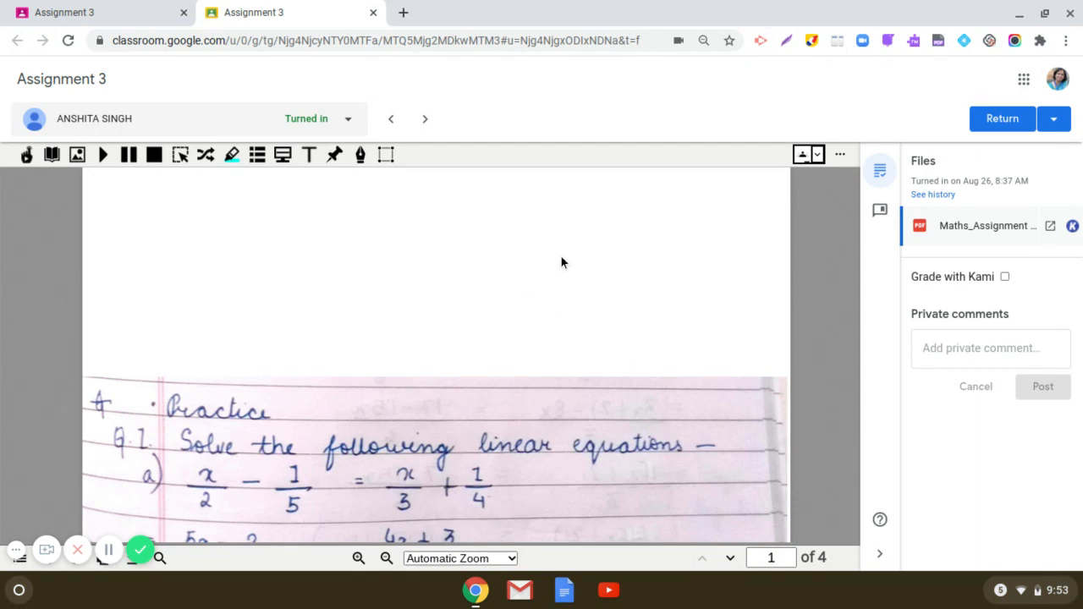
mouse_move(389, 183)
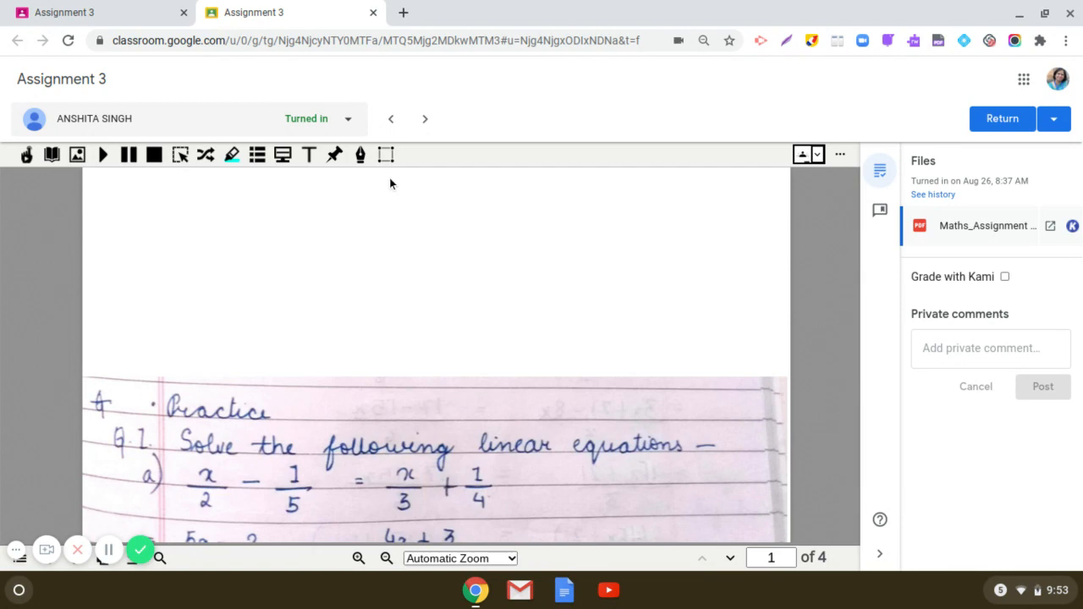
mouse_move(389, 247)
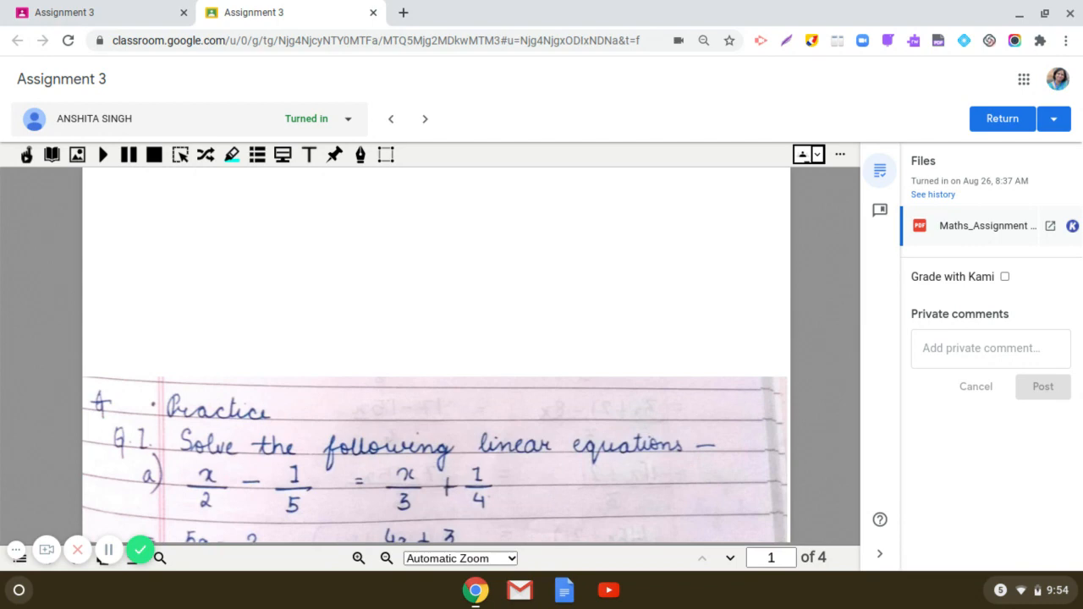
mouse_move(336, 154)
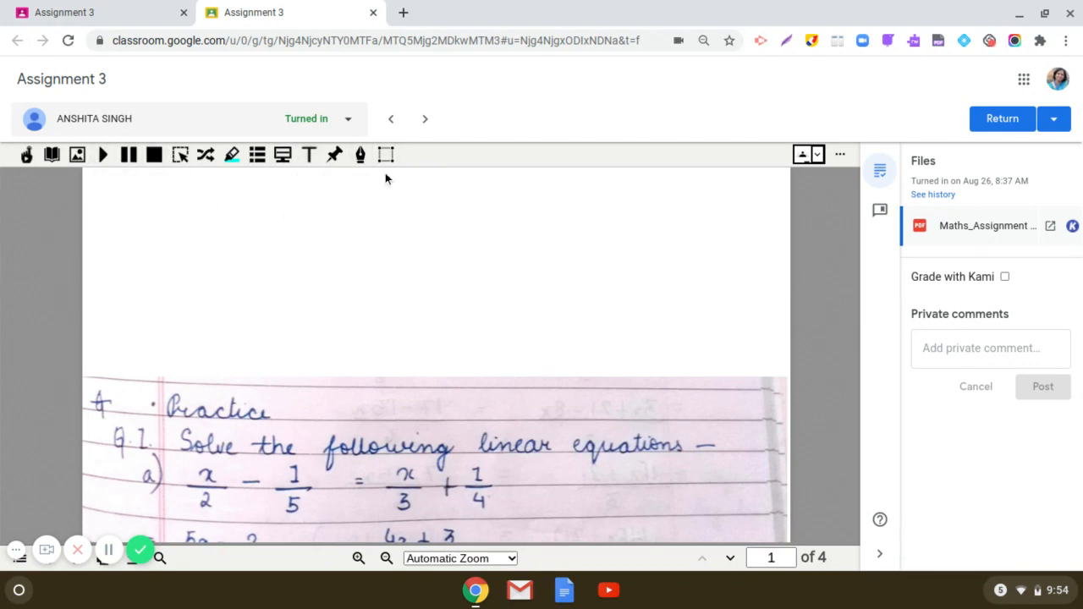
mouse_move(359, 154)
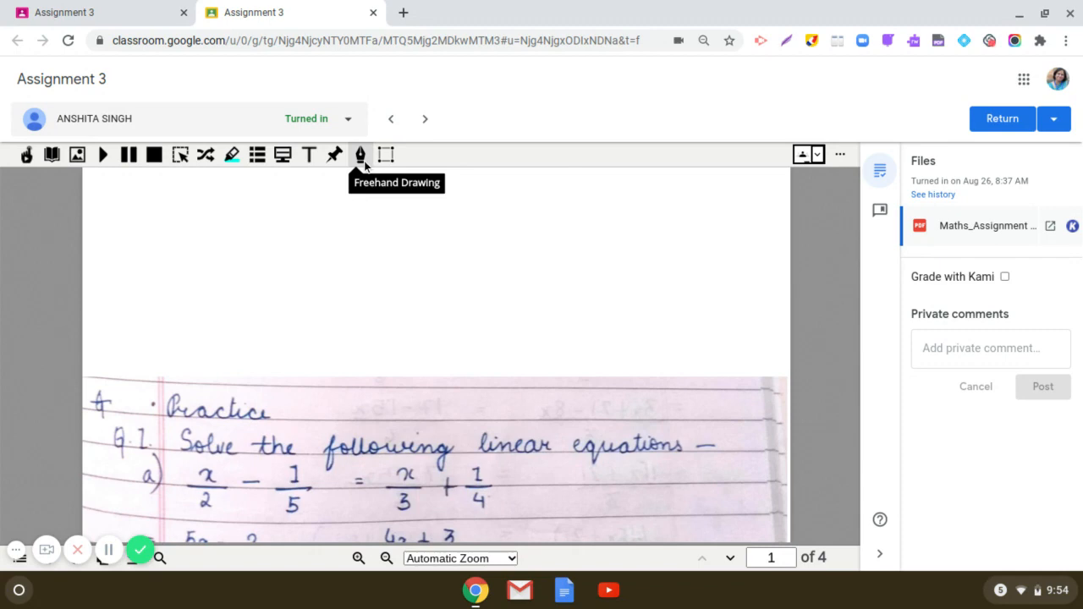
mouse_move(362, 166)
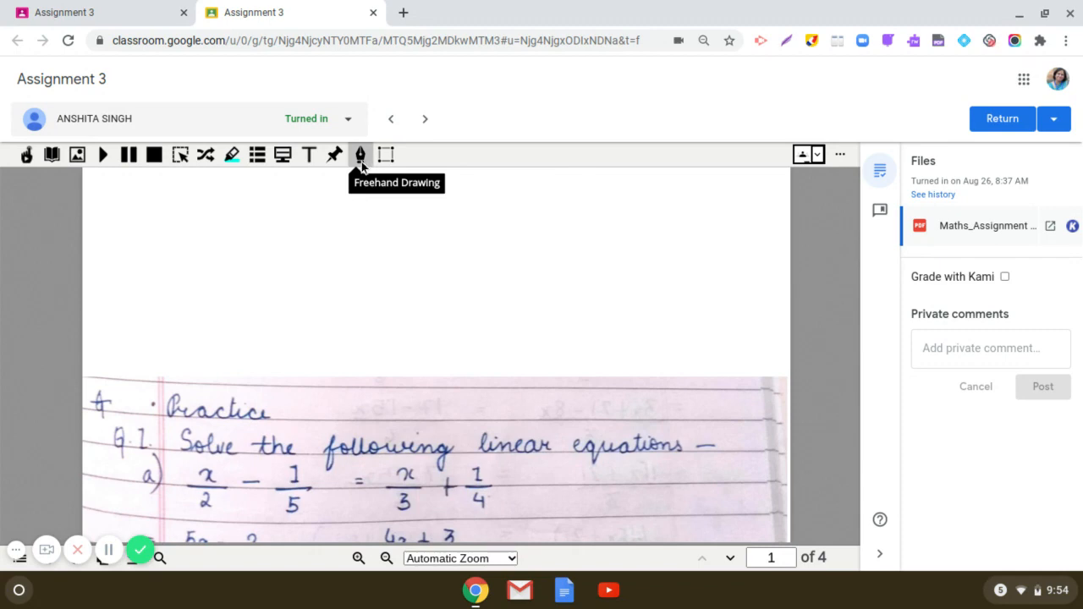
- Handwrite 24/30 at the top of page one with the freehand pen, circle it and add a tick
click(334, 154)
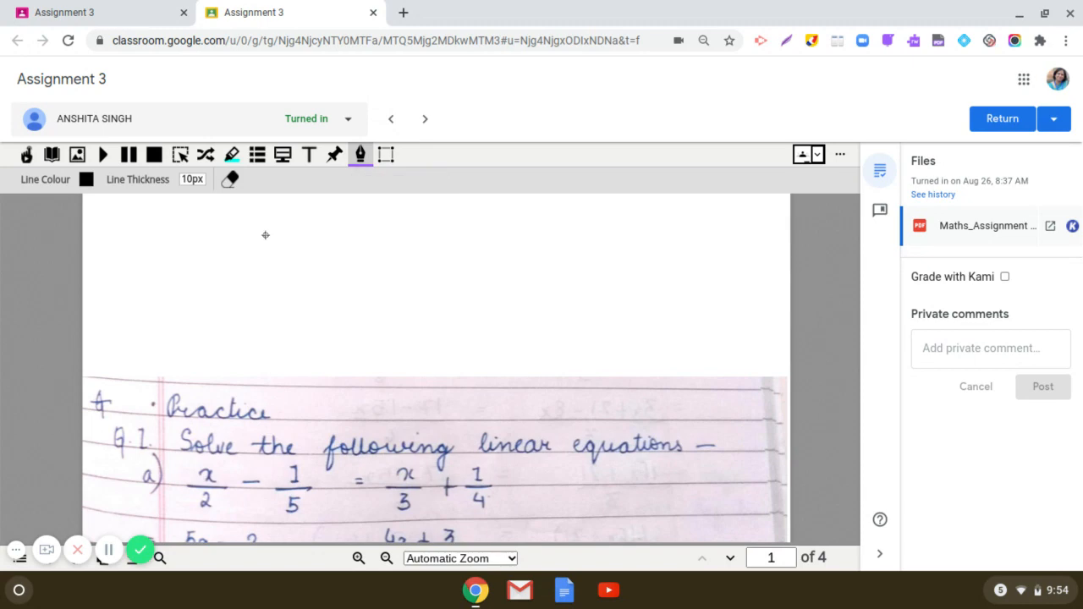
mouse_move(291, 247)
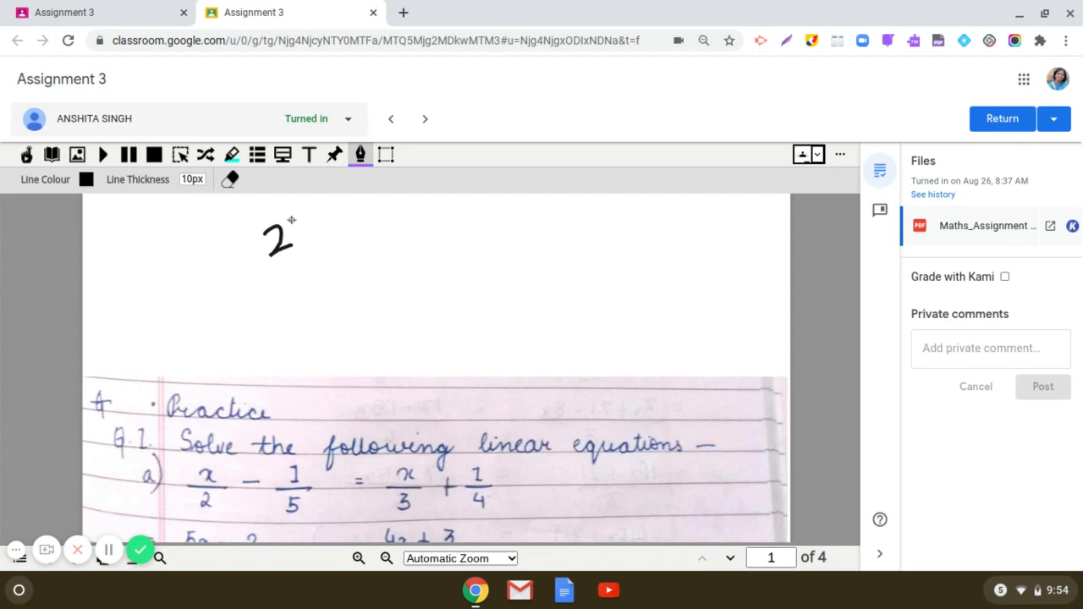
drag(291, 228, 304, 251)
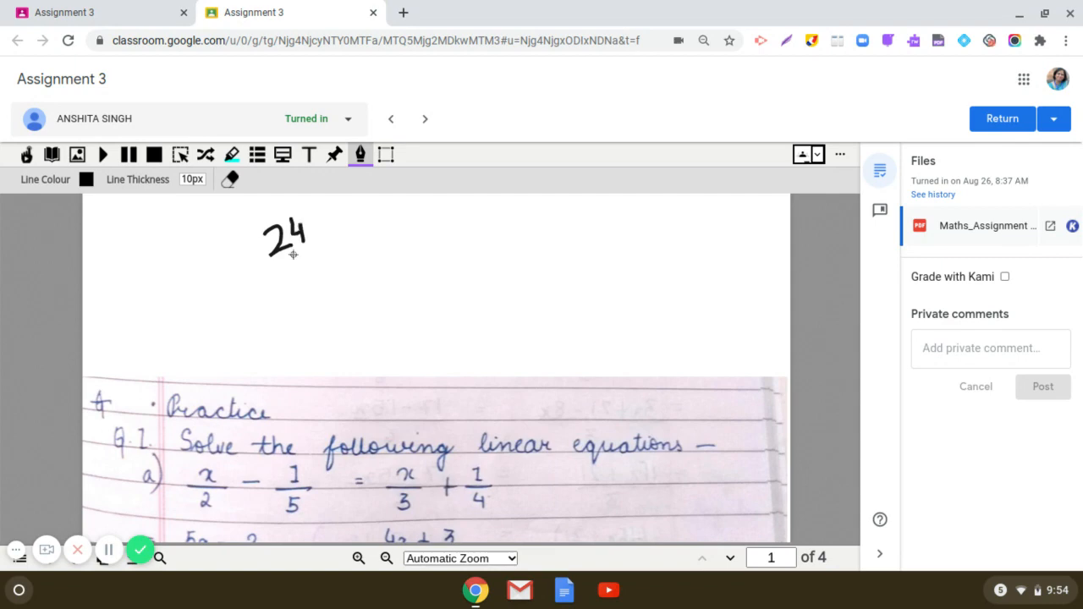
drag(270, 254, 330, 250)
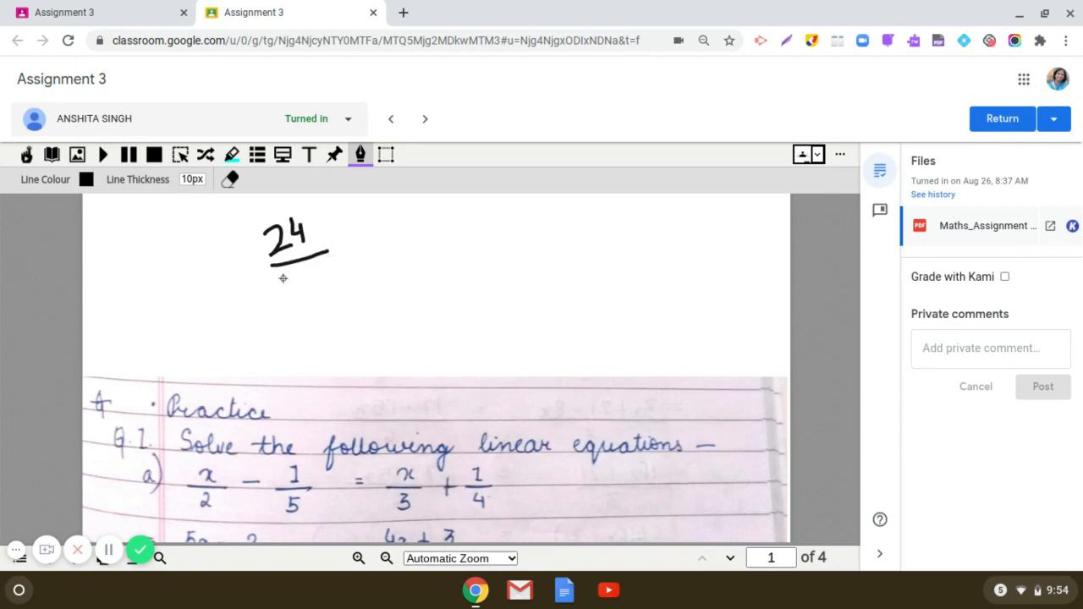
drag(291, 271, 296, 301)
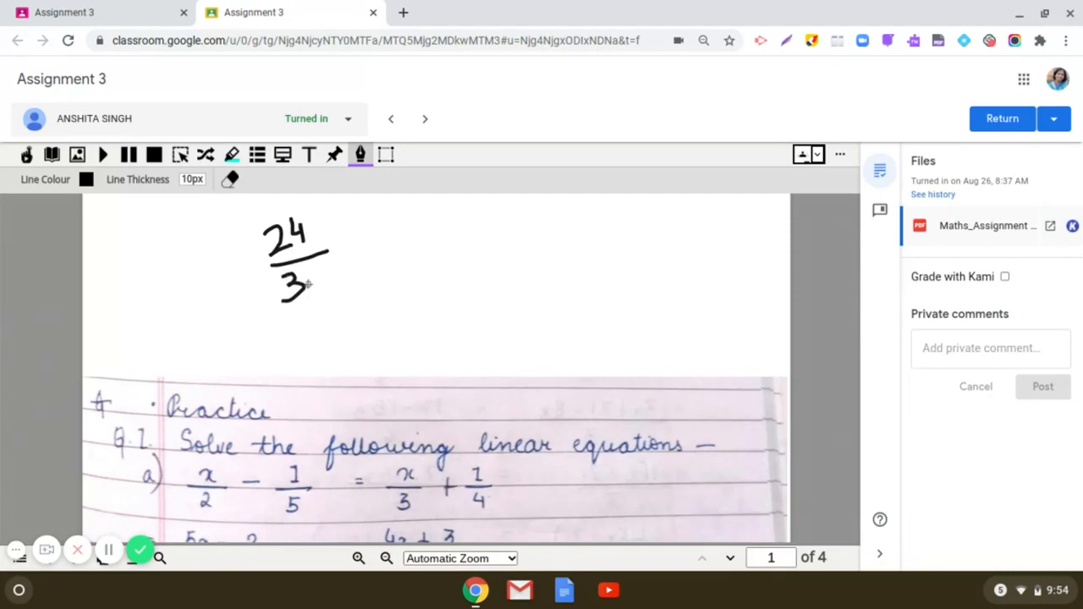
drag(308, 284, 325, 274)
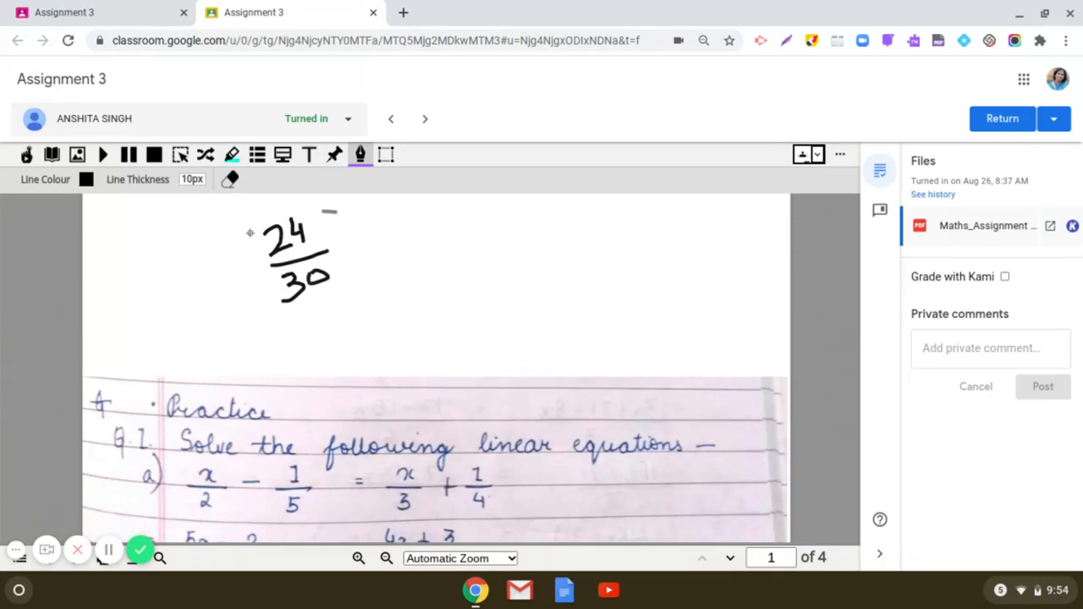
drag(250, 233, 369, 250)
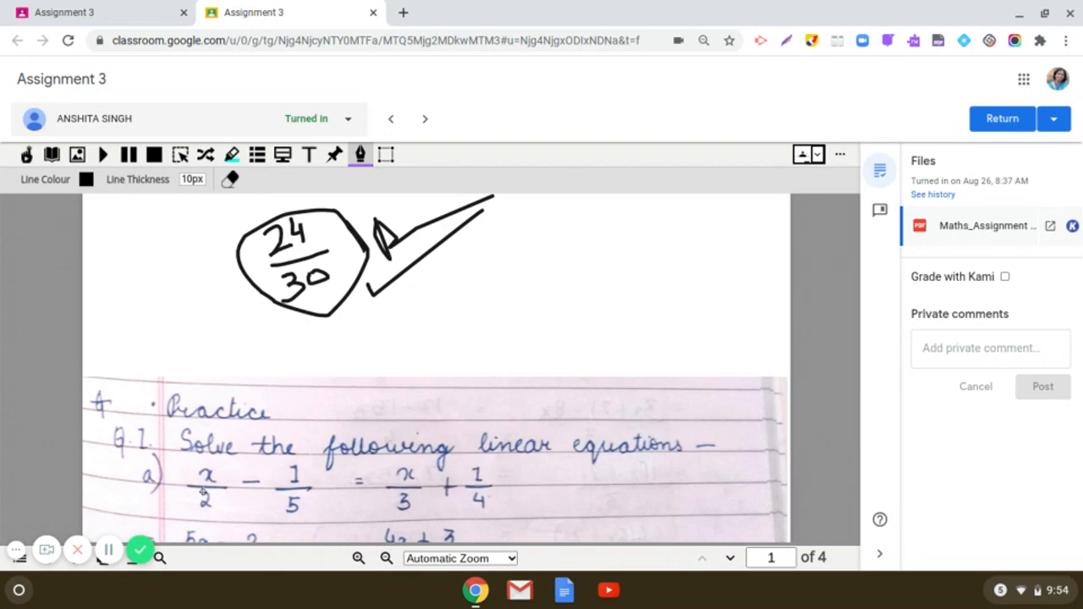
mouse_move(17, 551)
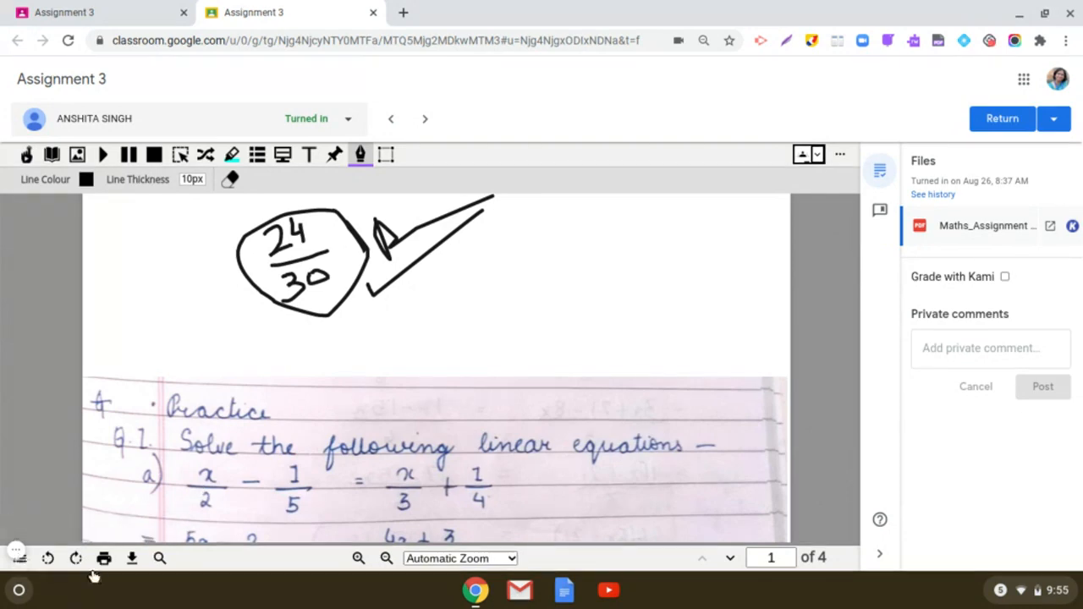
mouse_move(104, 559)
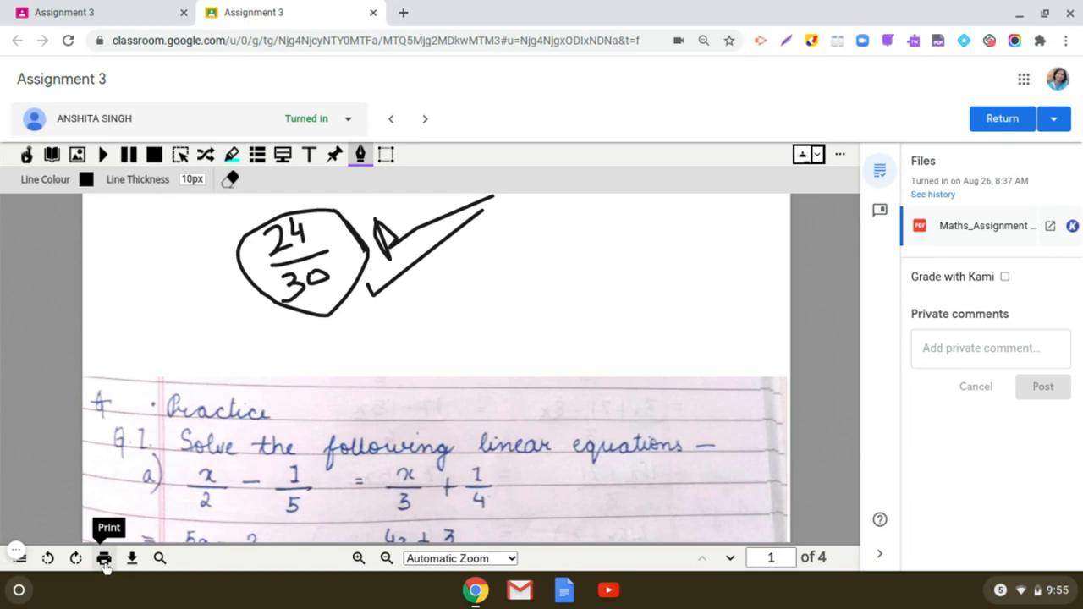
- Start printing the annotated four-page assignment so Chrome's print preview loads
click(105, 559)
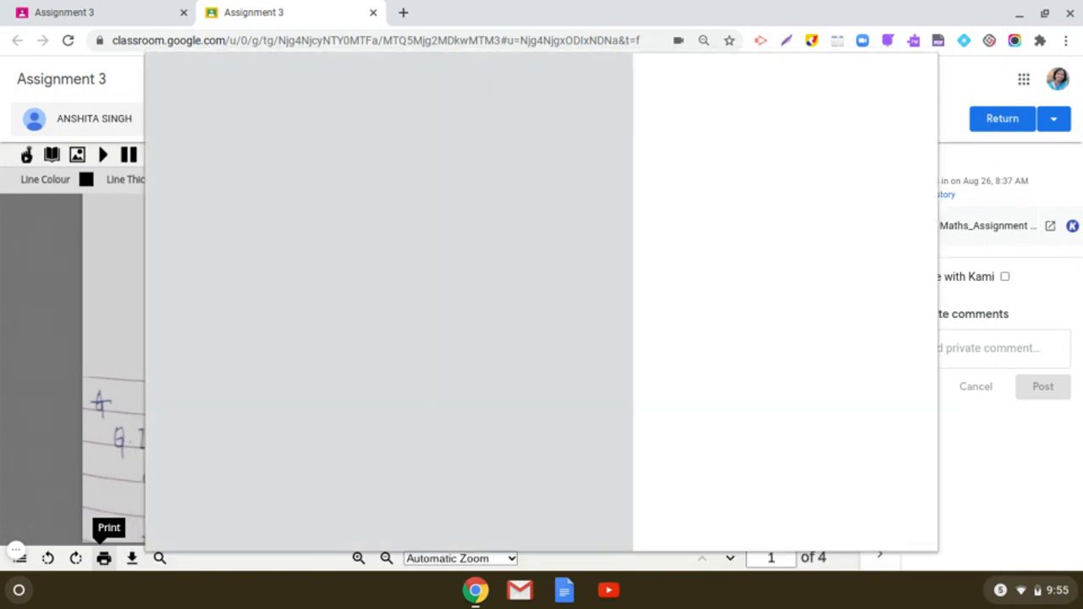
click(103, 558)
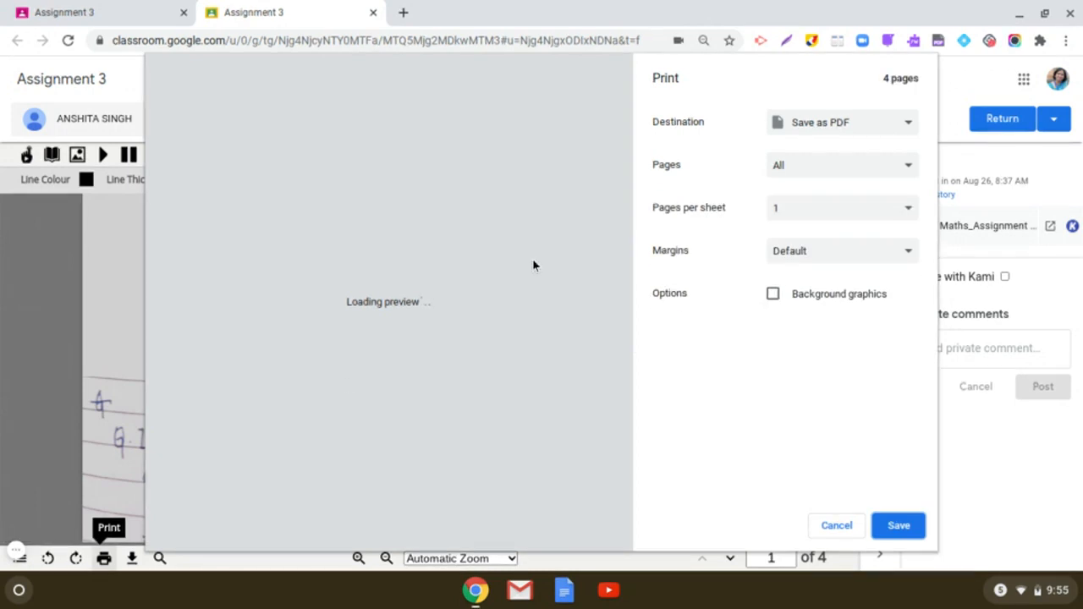
mouse_move(464, 206)
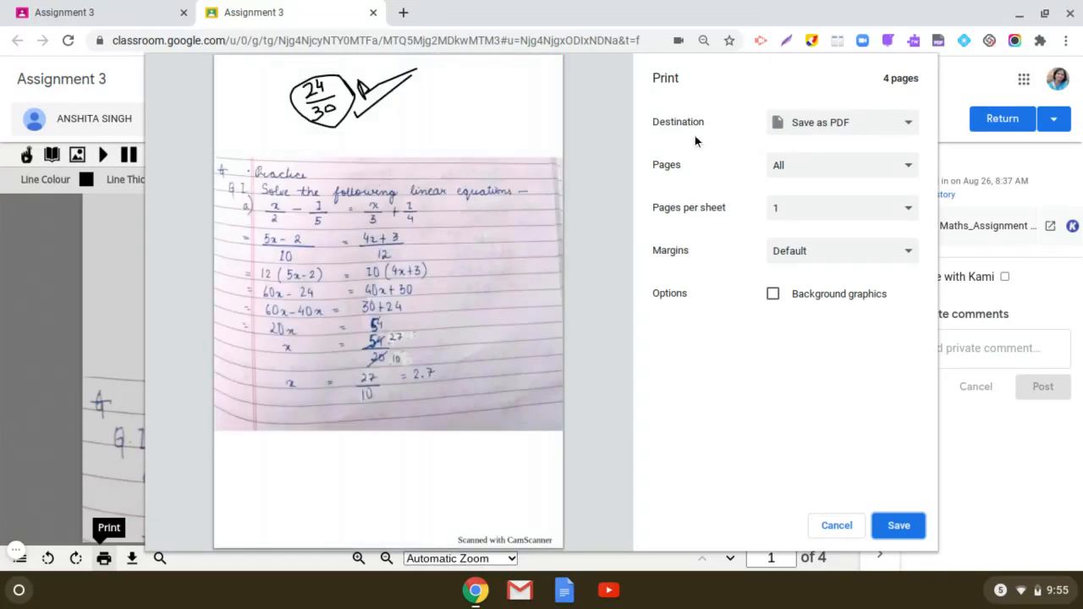
mouse_move(708, 138)
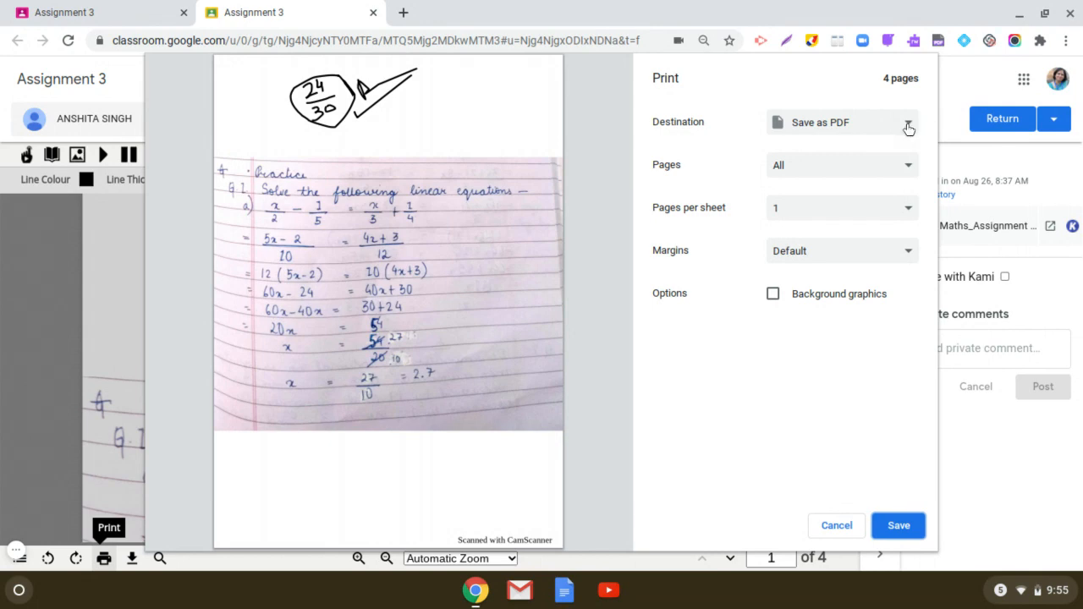
- Switch the print destination to Save to Google Drive and save the marked PDF
click(841, 122)
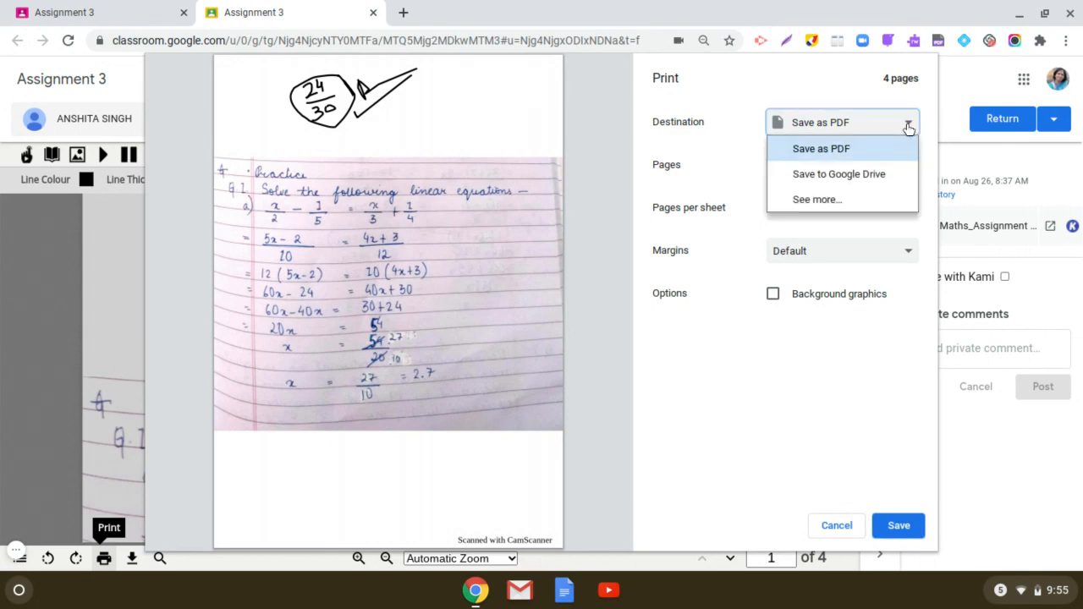
mouse_move(840, 173)
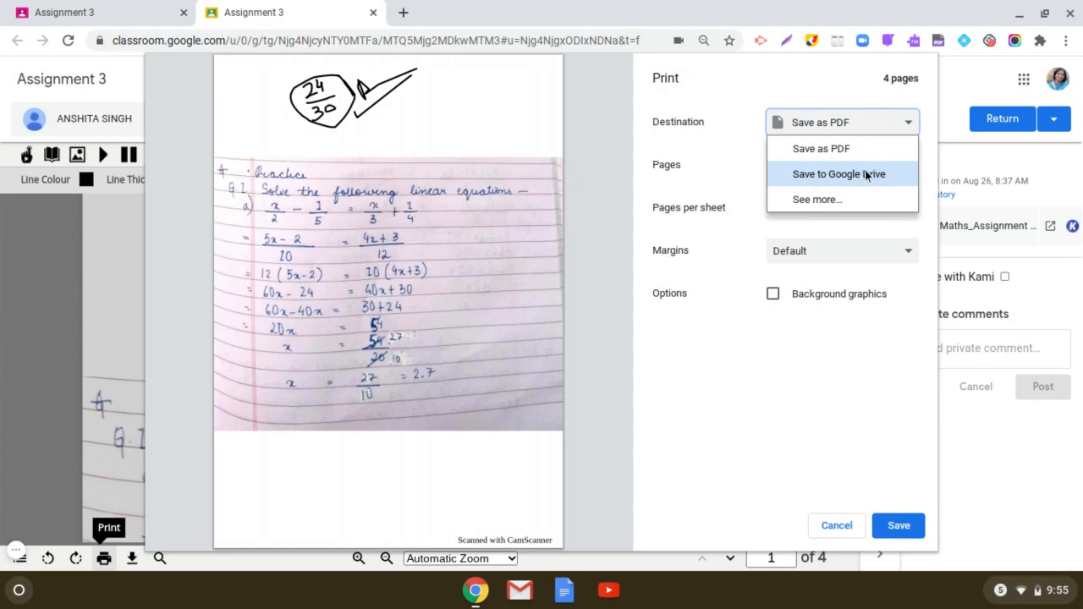
click(839, 172)
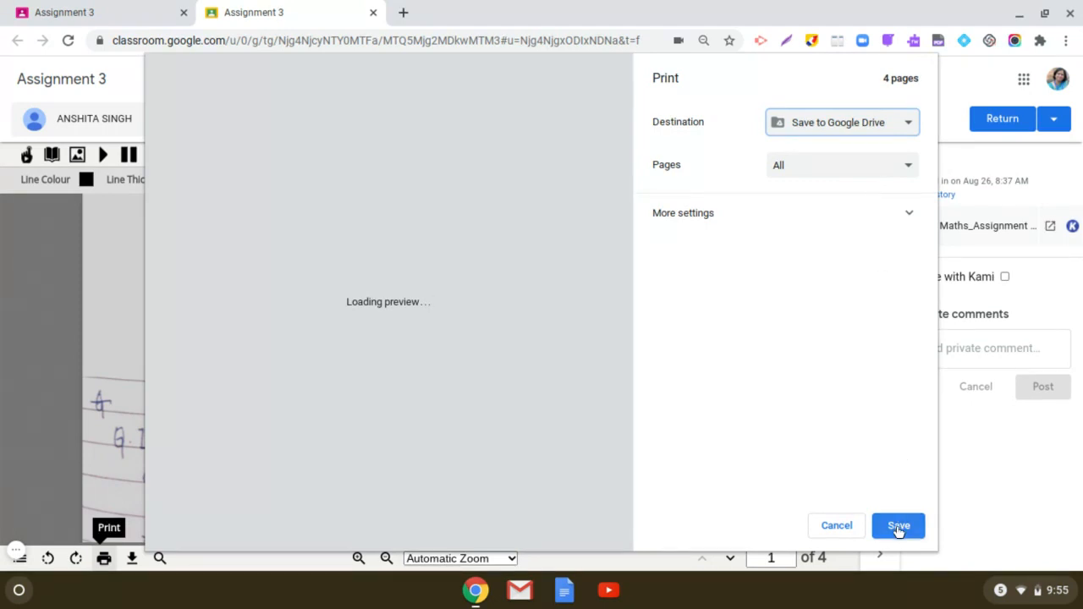
mouse_move(762, 296)
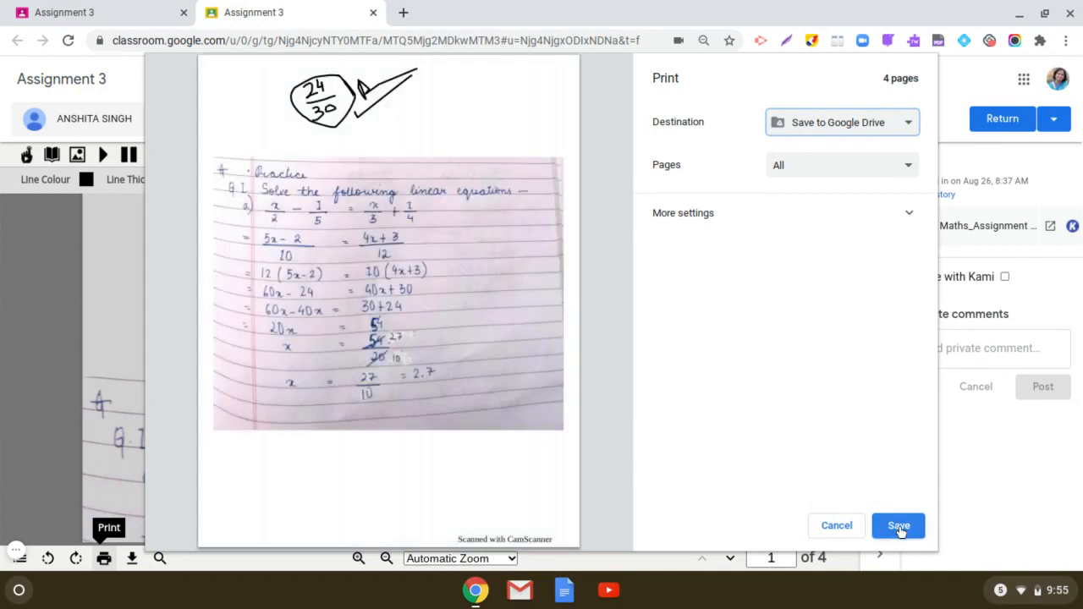
click(897, 525)
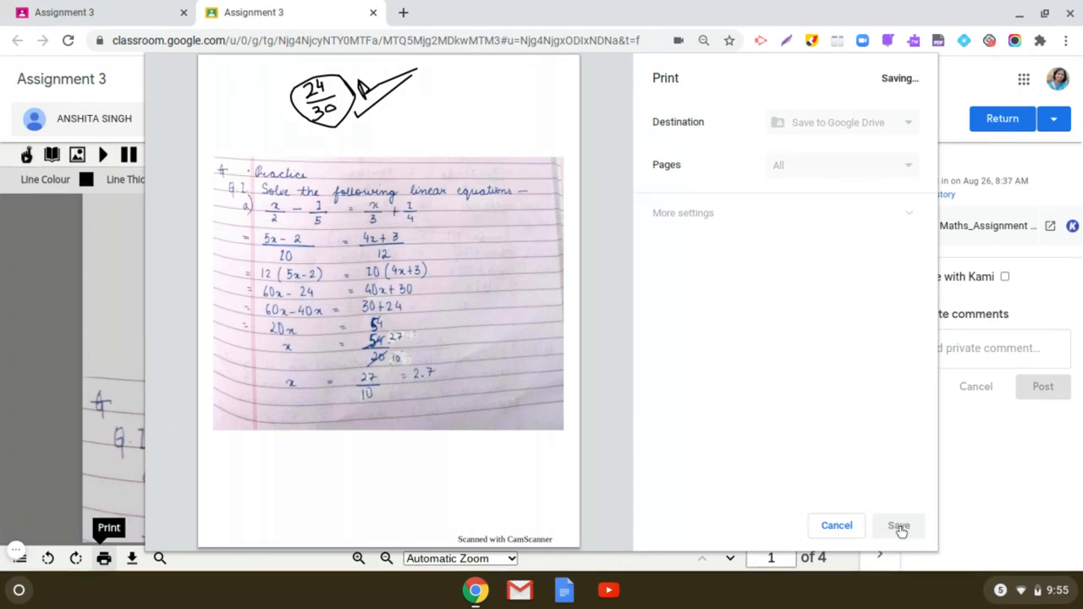
click(898, 524)
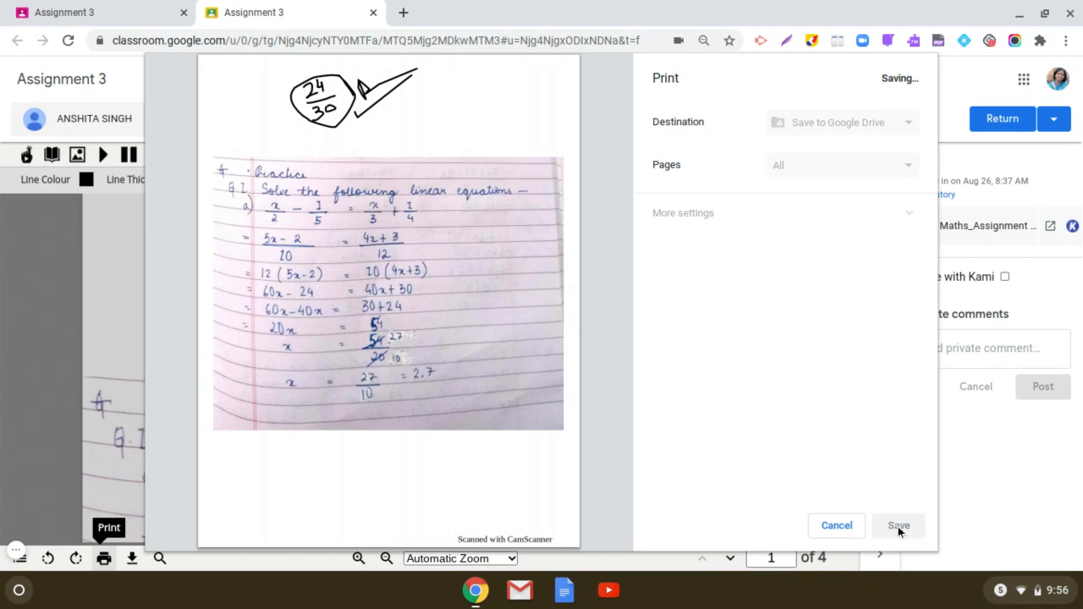
click(899, 524)
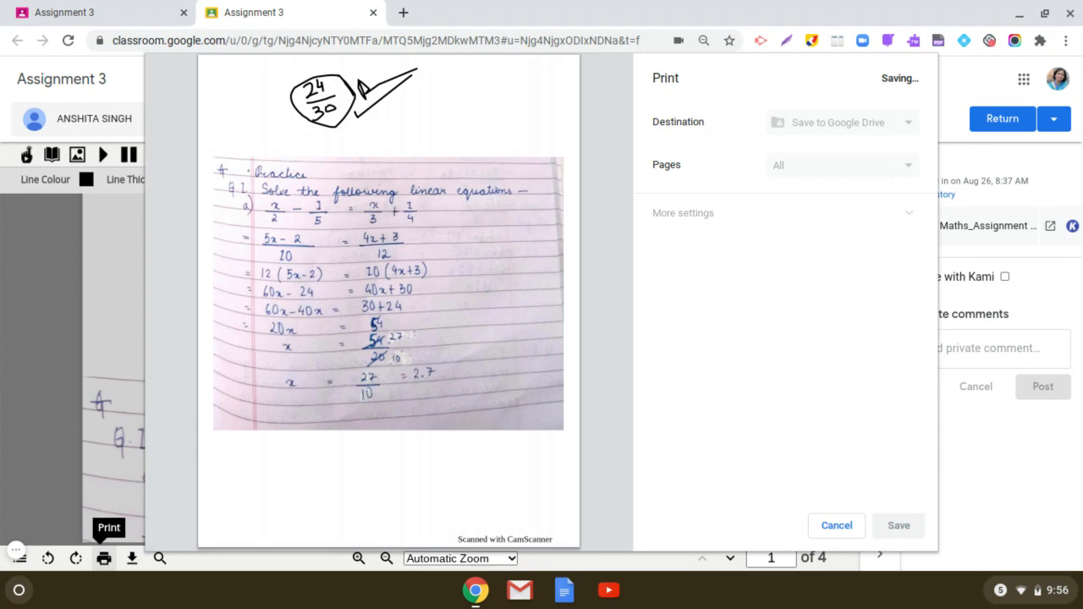
- Dismiss the finished print dialog and return to the marked assignment in the PDF reader
click(836, 525)
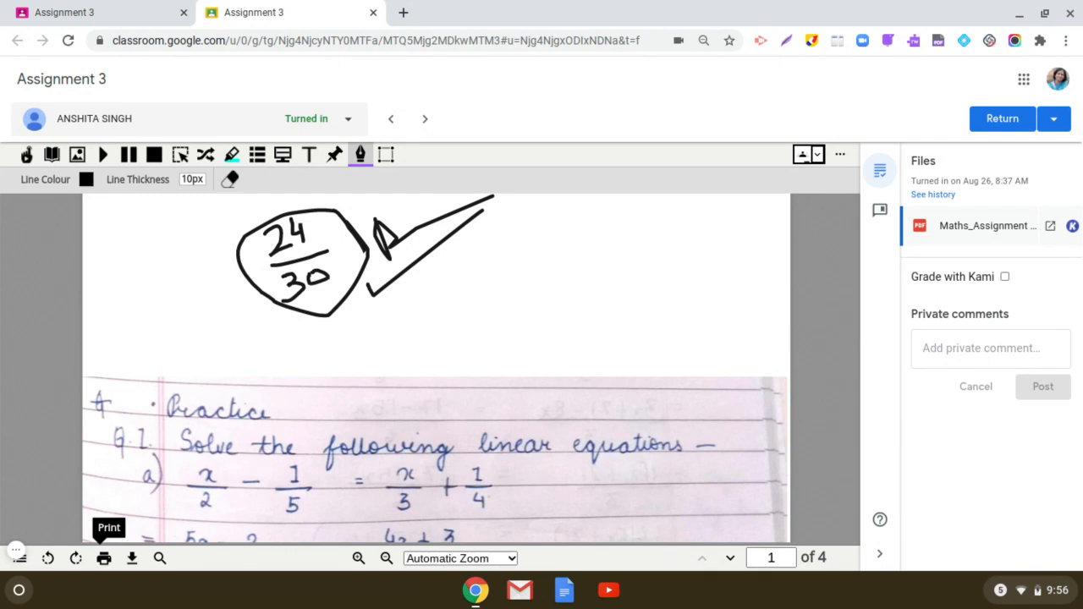
mouse_move(437, 215)
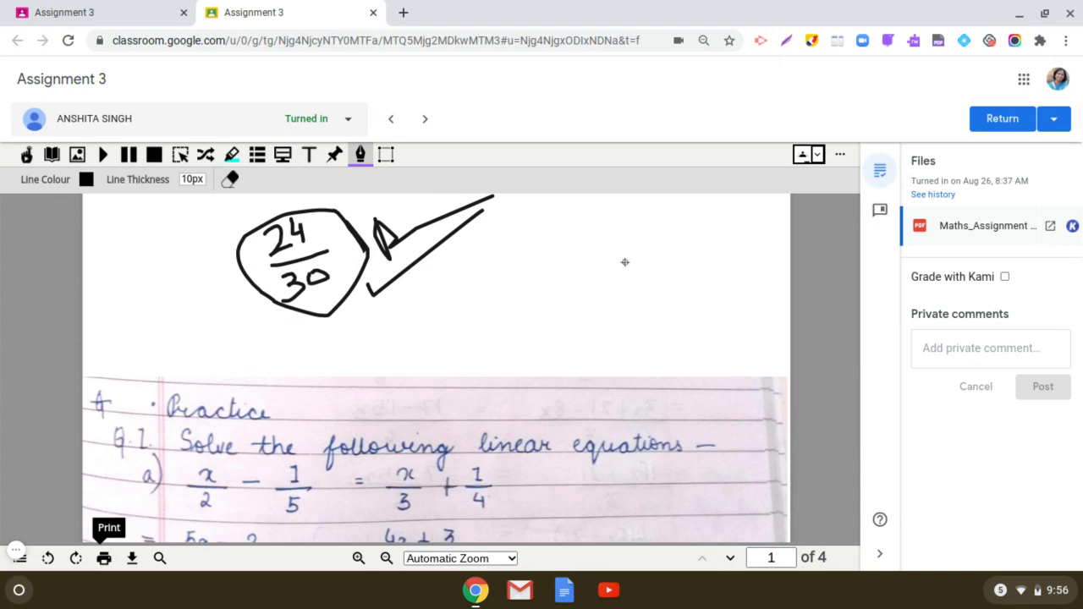
mouse_move(193, 411)
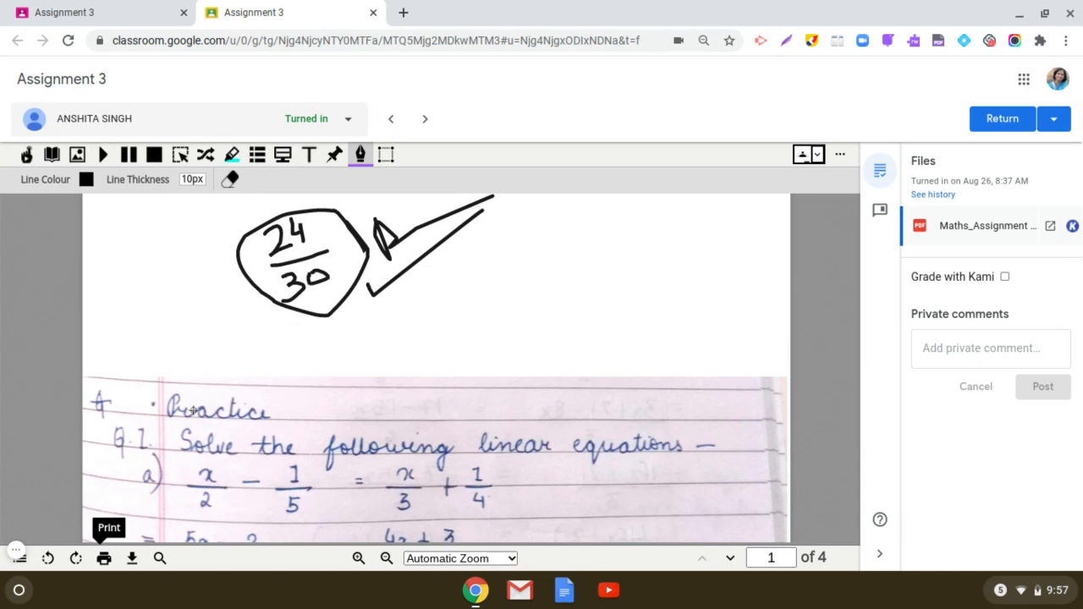